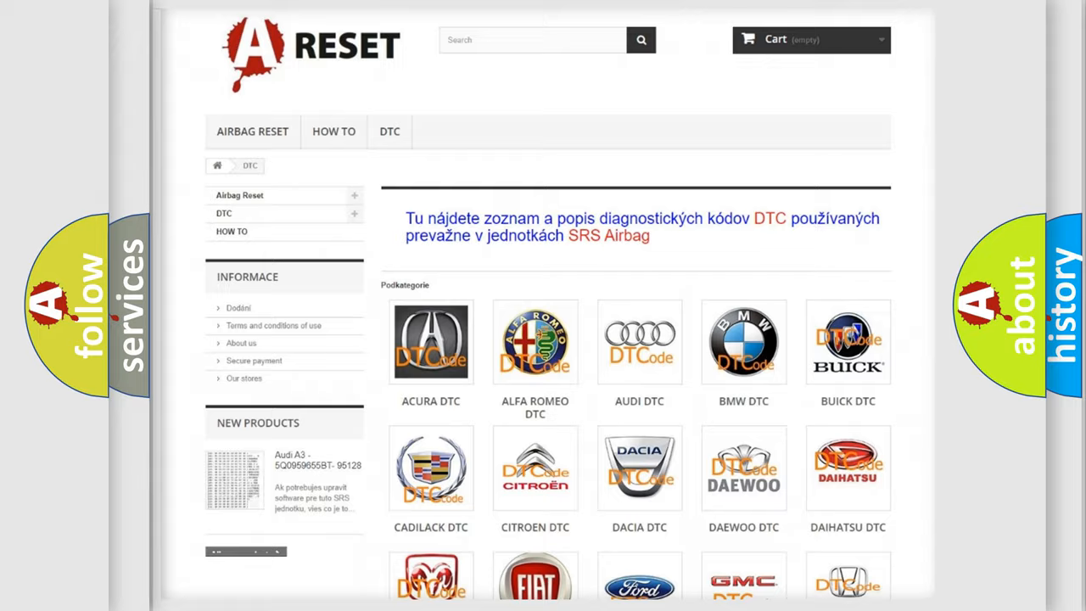
# Open the Chrysler DTC subcategory and review its grid of airbag codes starting at B0002.
pyautogui.scroll(-3)
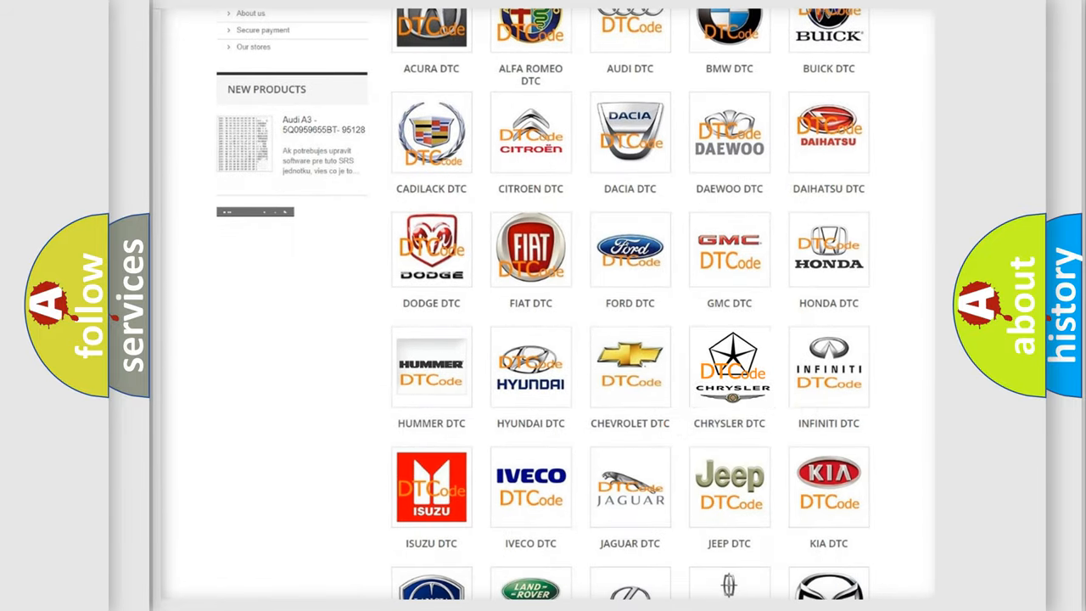
pyautogui.click(729, 367)
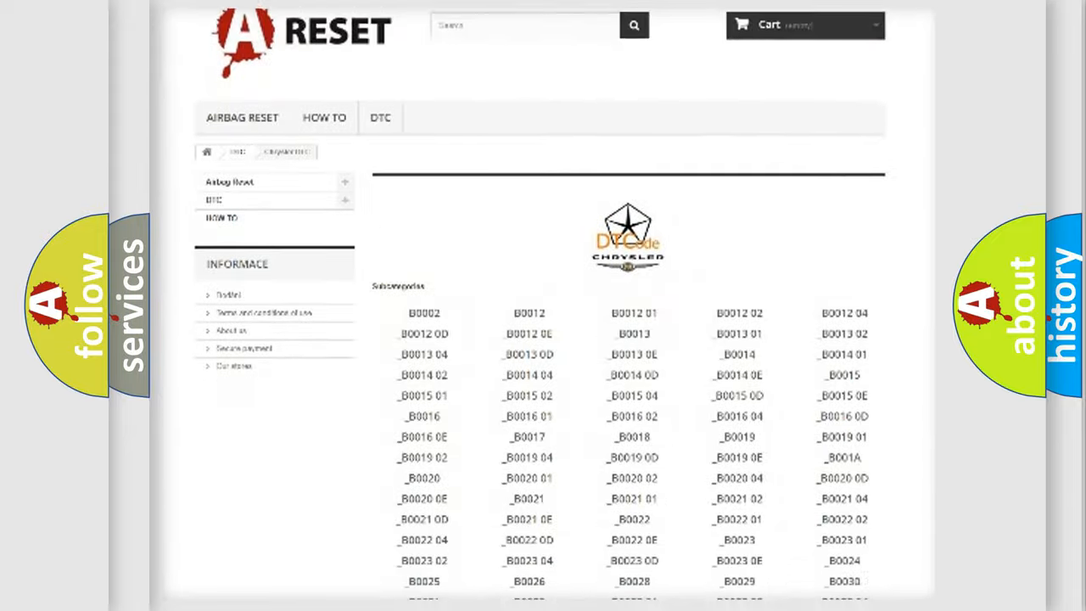
pyautogui.scroll(-3)
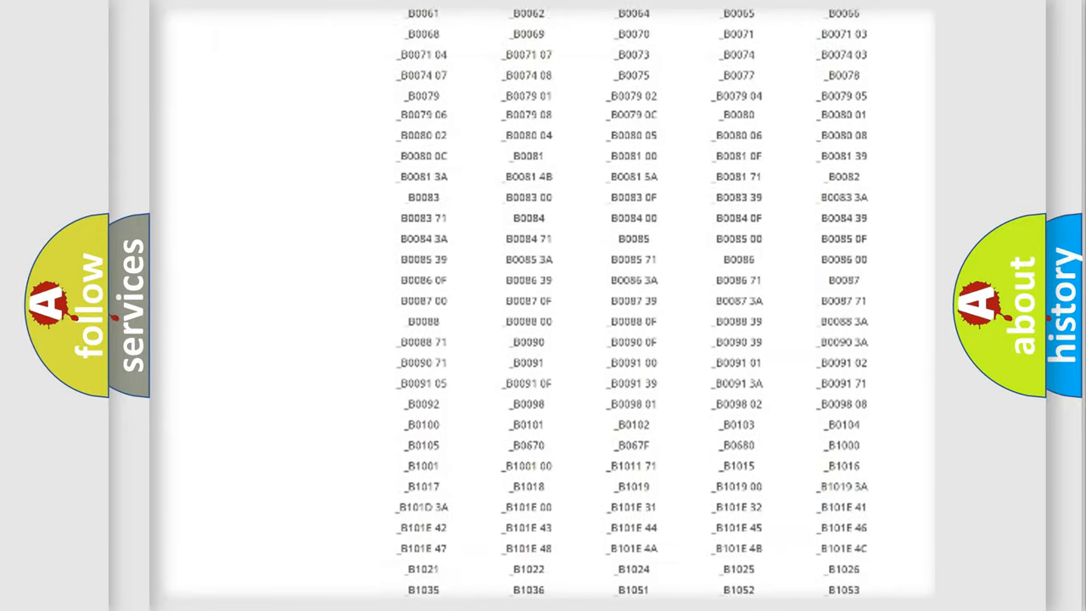